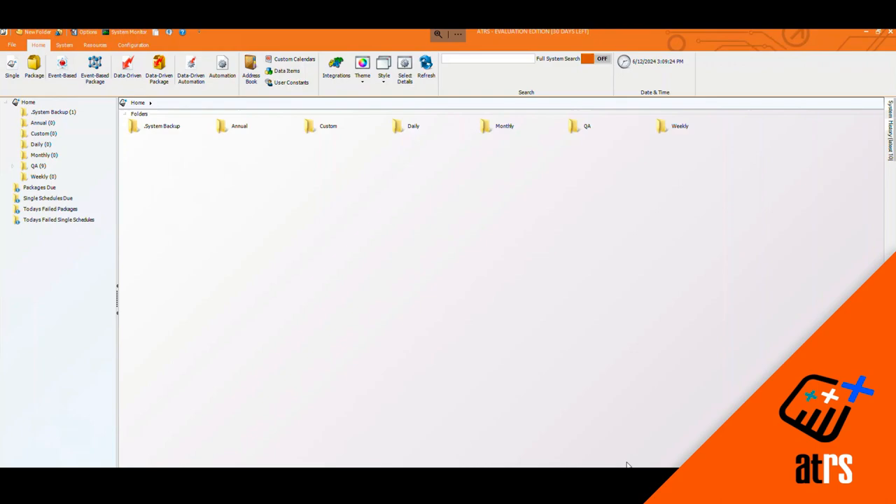
{"action": "mouse_move", "coordinate": [611, 419]}
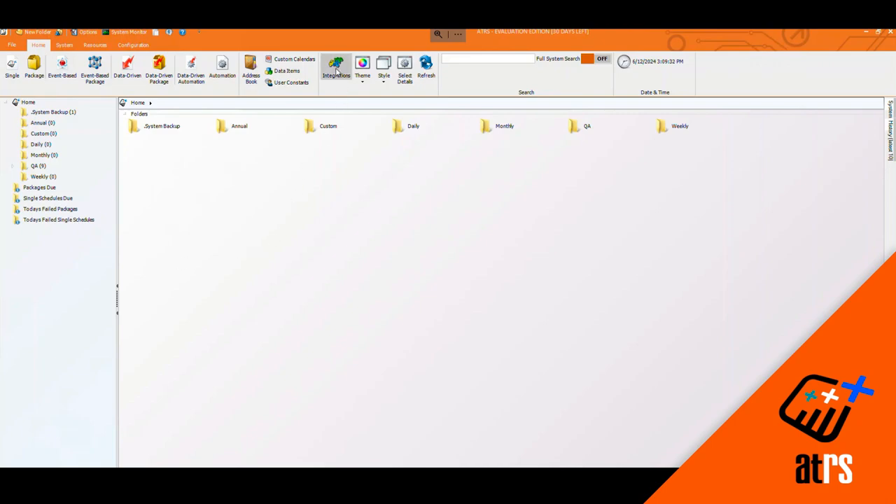
- Show the Tableau accounts list from the Integrations Library
{"action": "left_click", "coordinate": [336, 70]}
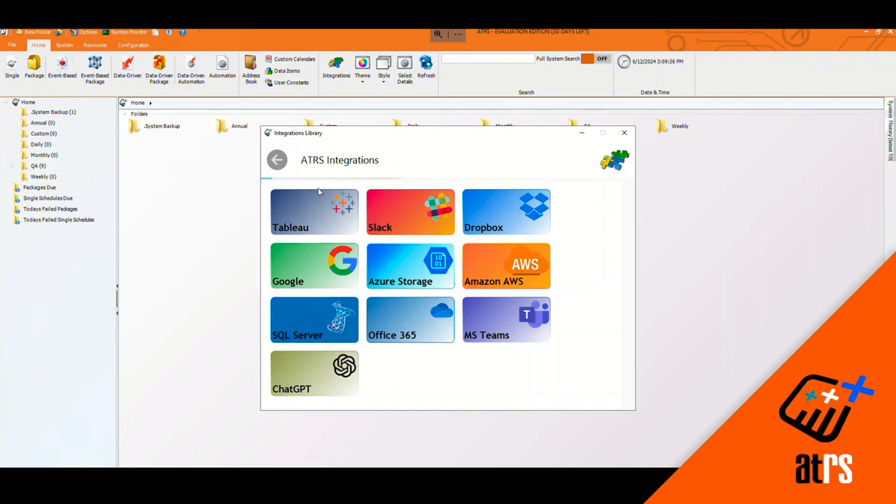
{"action": "left_click", "coordinate": [313, 212]}
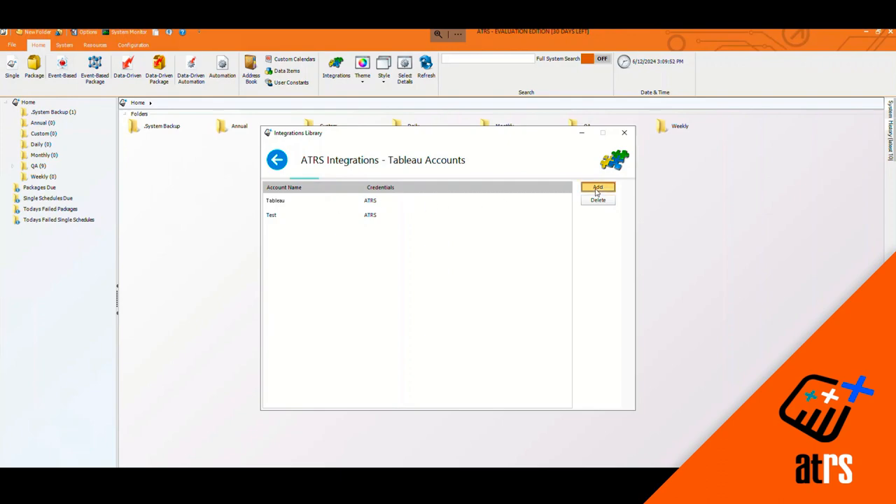
- Add a new Tableau account and name it 'Tableau account'
{"action": "left_click", "coordinate": [597, 187]}
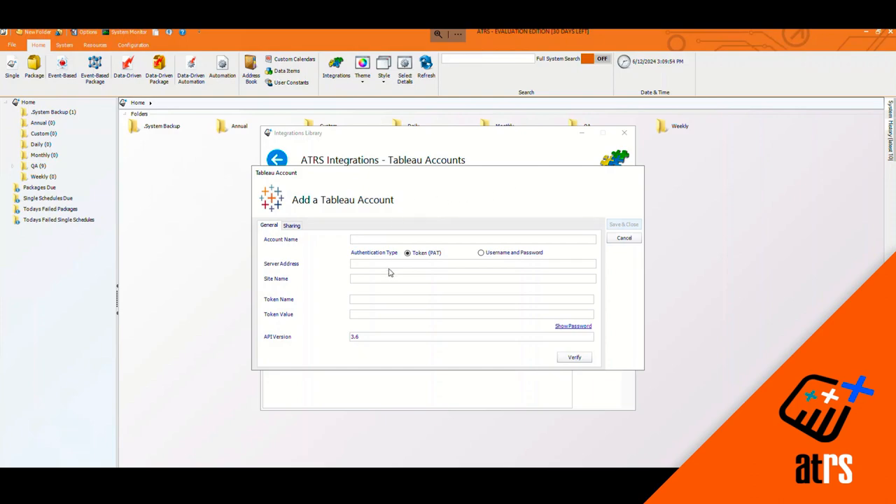
{"action": "mouse_move", "coordinate": [324, 333]}
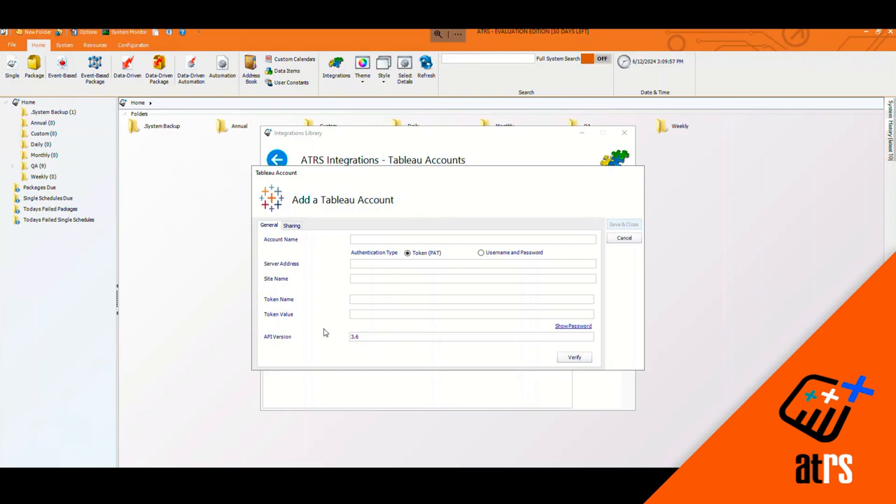
{"action": "left_click", "coordinate": [473, 238]}
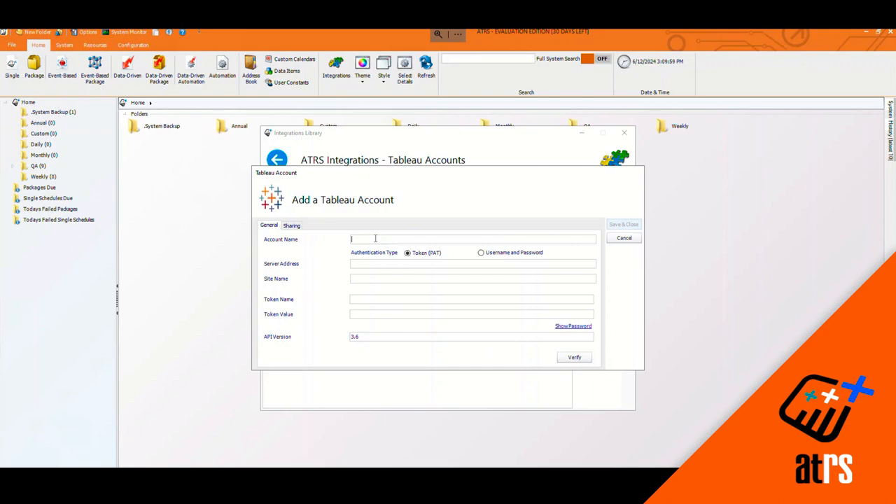
{"action": "type", "text": "Ta"}
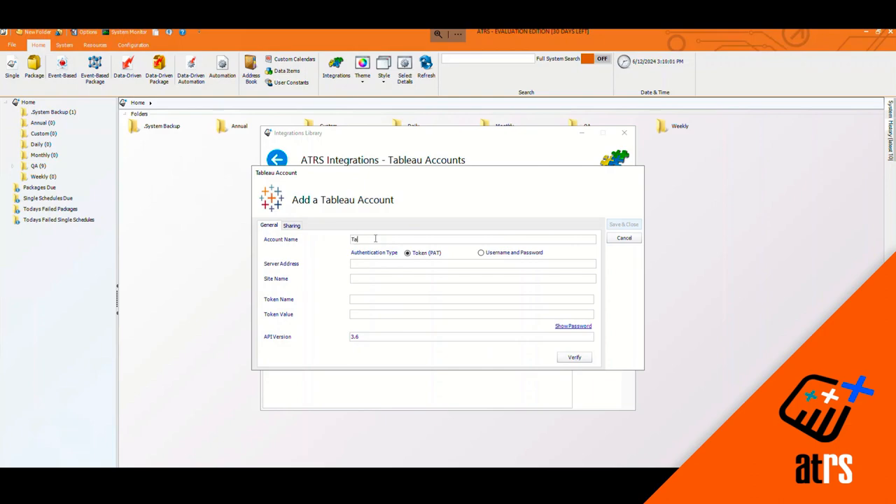
{"action": "type", "text": "Tableau a"}
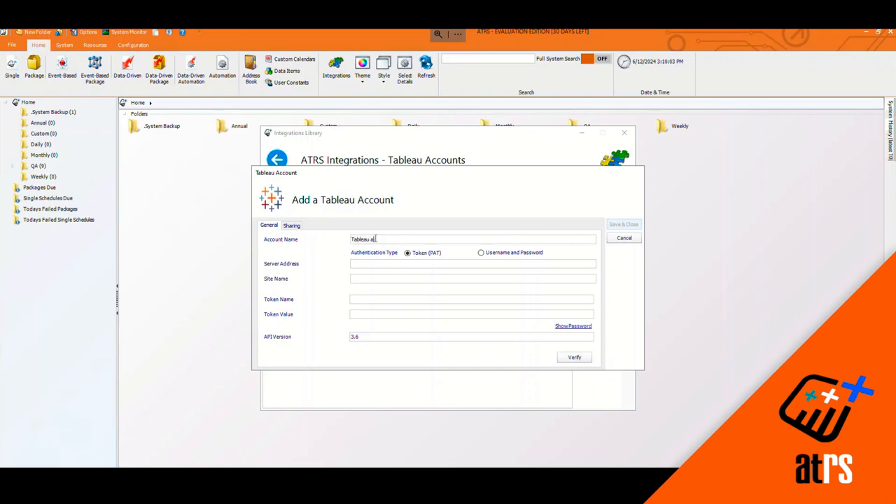
{"action": "type", "text": "ccount"}
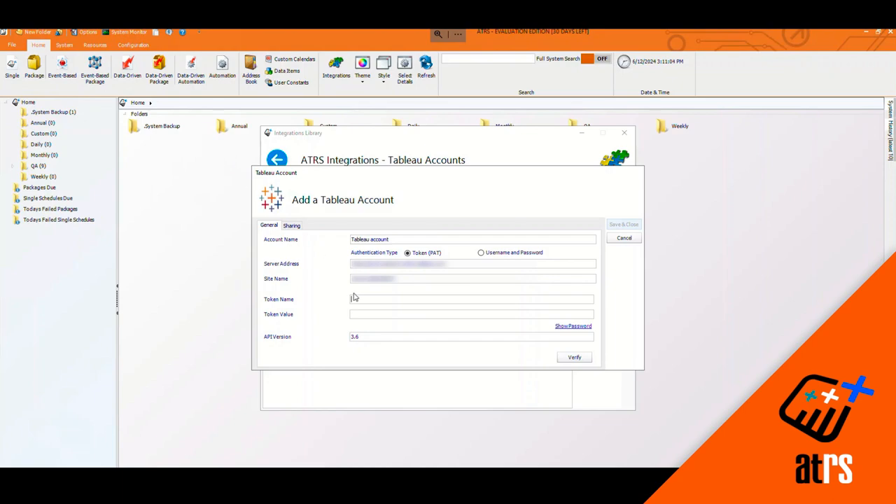
- Enter ATRS as the token name for the new account's credentials
{"action": "type", "text": "ATRS"}
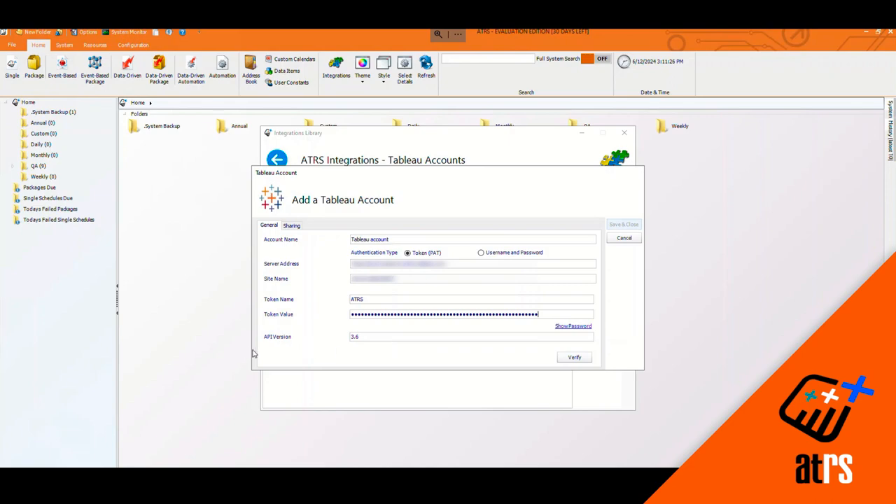
{"action": "mouse_move", "coordinate": [604, 361]}
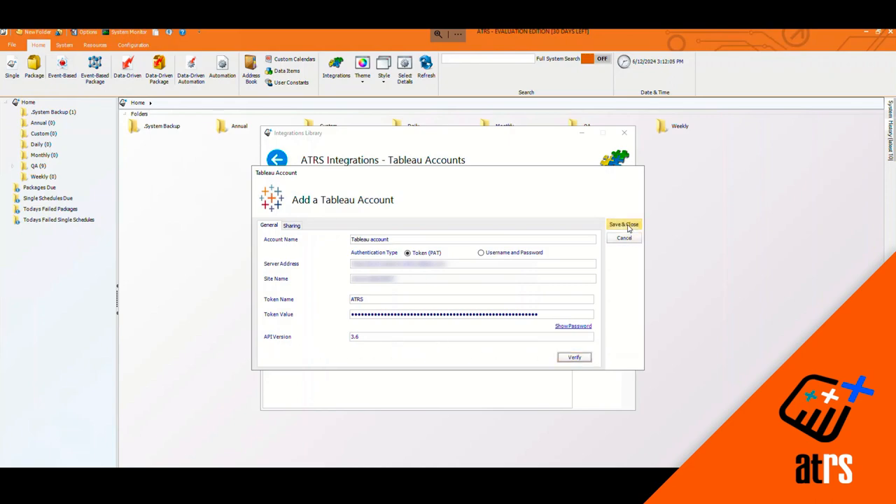
- Save and close the Add a Tableau Account dialog
{"action": "left_click", "coordinate": [624, 224]}
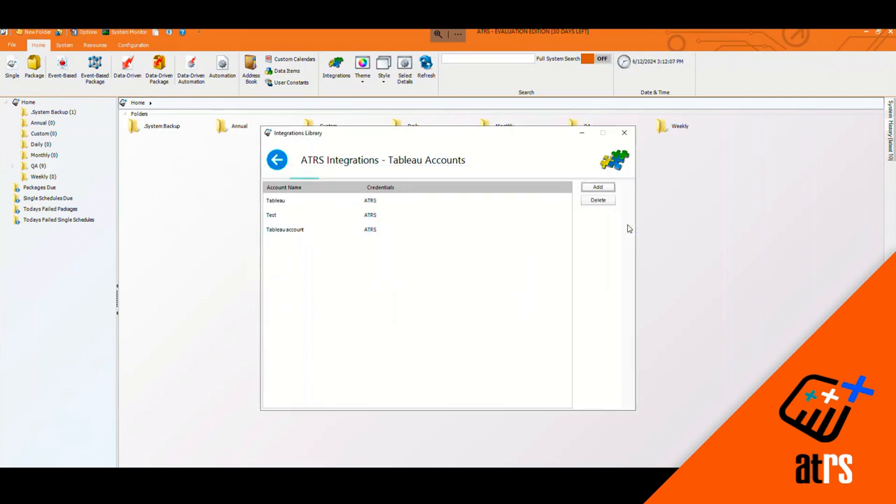